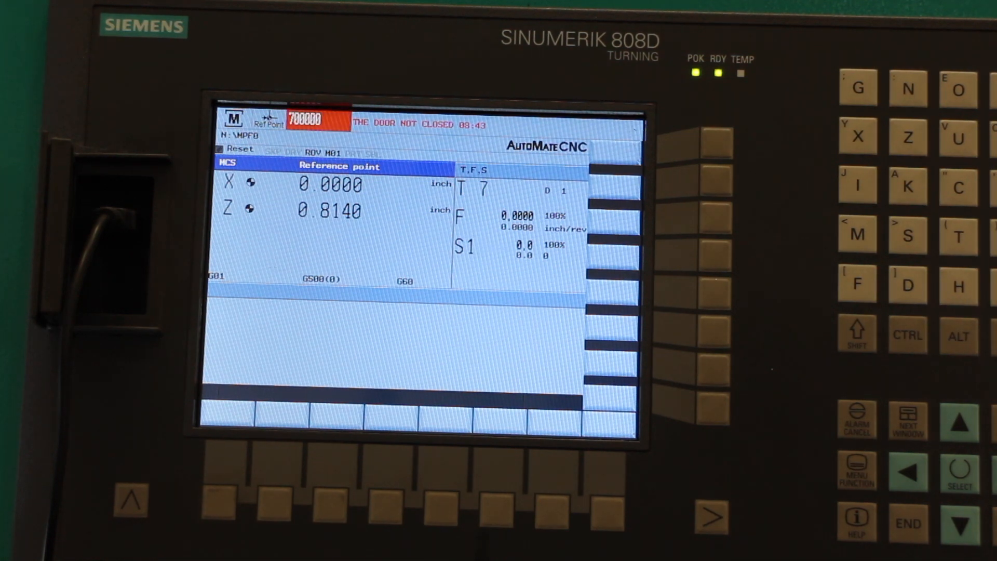
# Step: Show the general machine data list via the General MD softkey
pyautogui.click(613, 396)
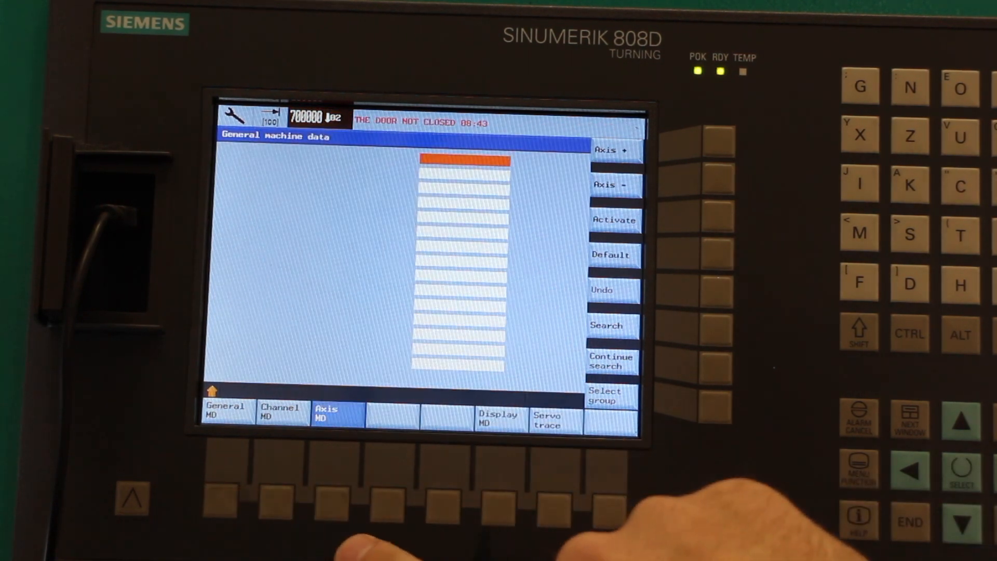
pyautogui.click(224, 411)
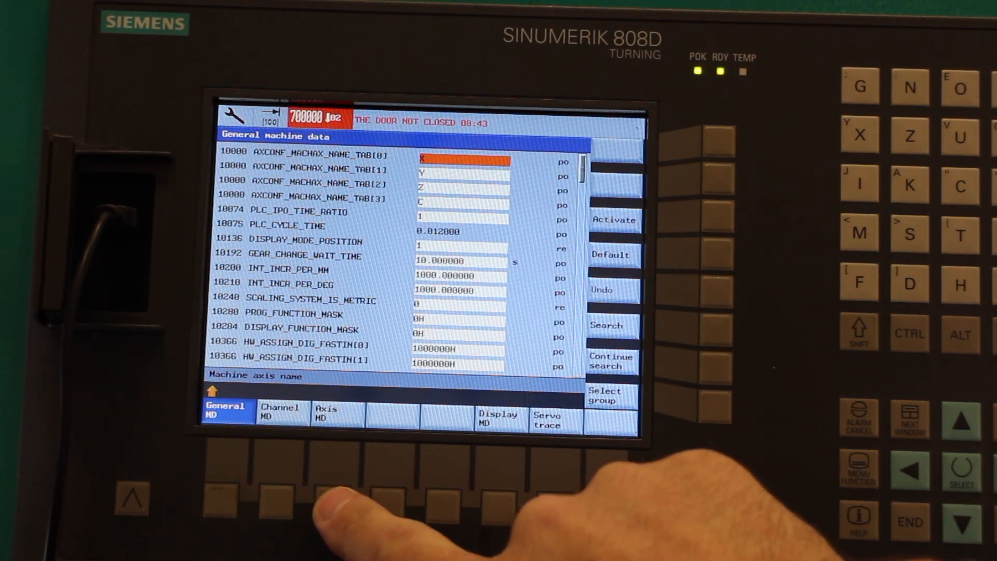
# Step: Enter 2.2 as the X-axis POS_LIMIT_PLUS (36110) value in the axis machine data
pyautogui.click(325, 411)
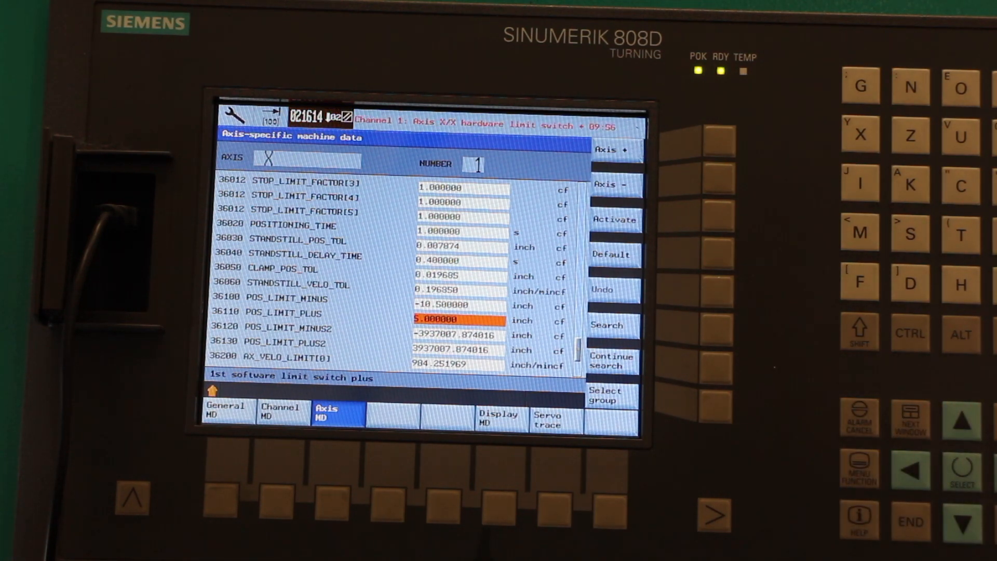
pyautogui.write('2.2')
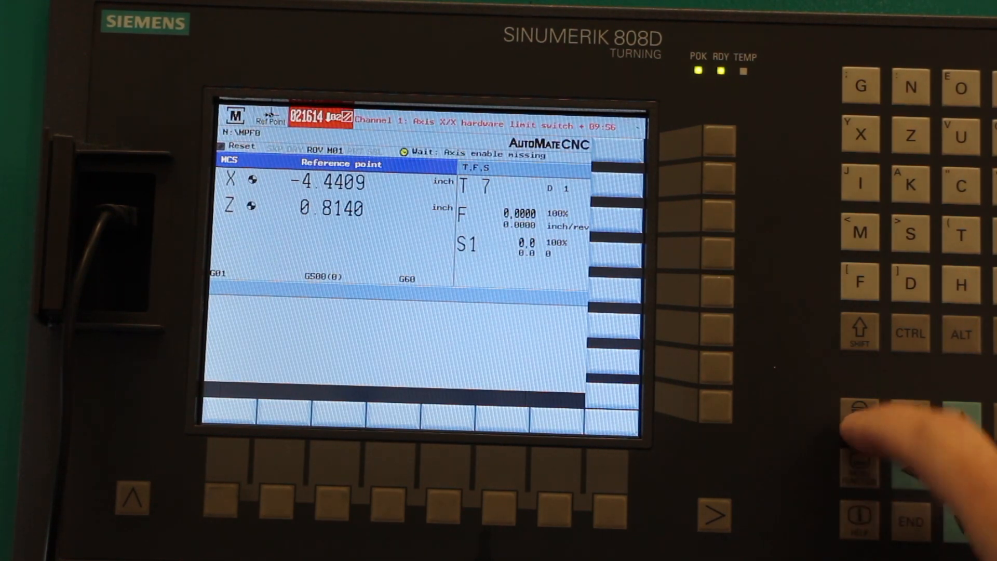
# Step: Cancel alarm 021614, the X hardware limit switch alarm, on the machine screen
pyautogui.click(860, 410)
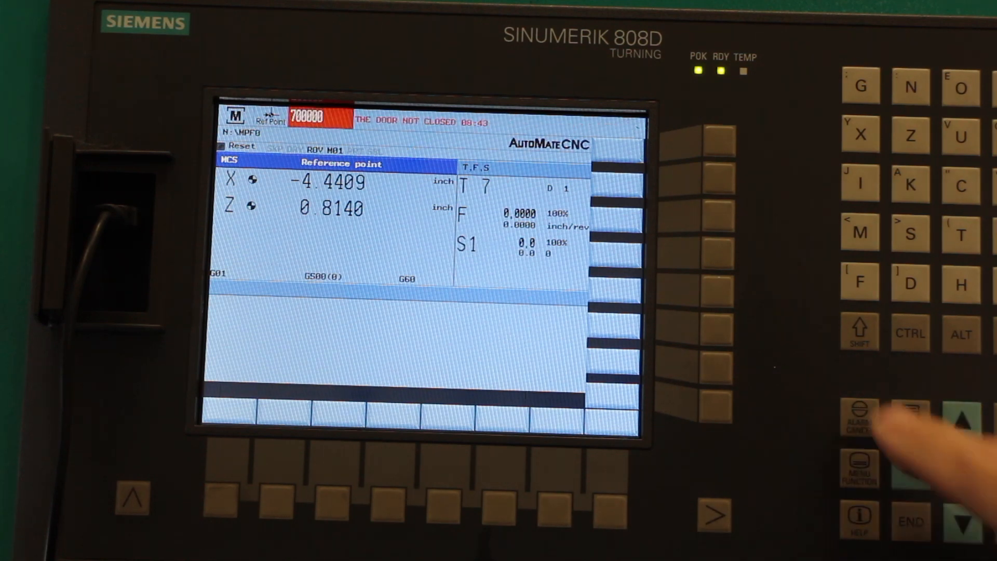